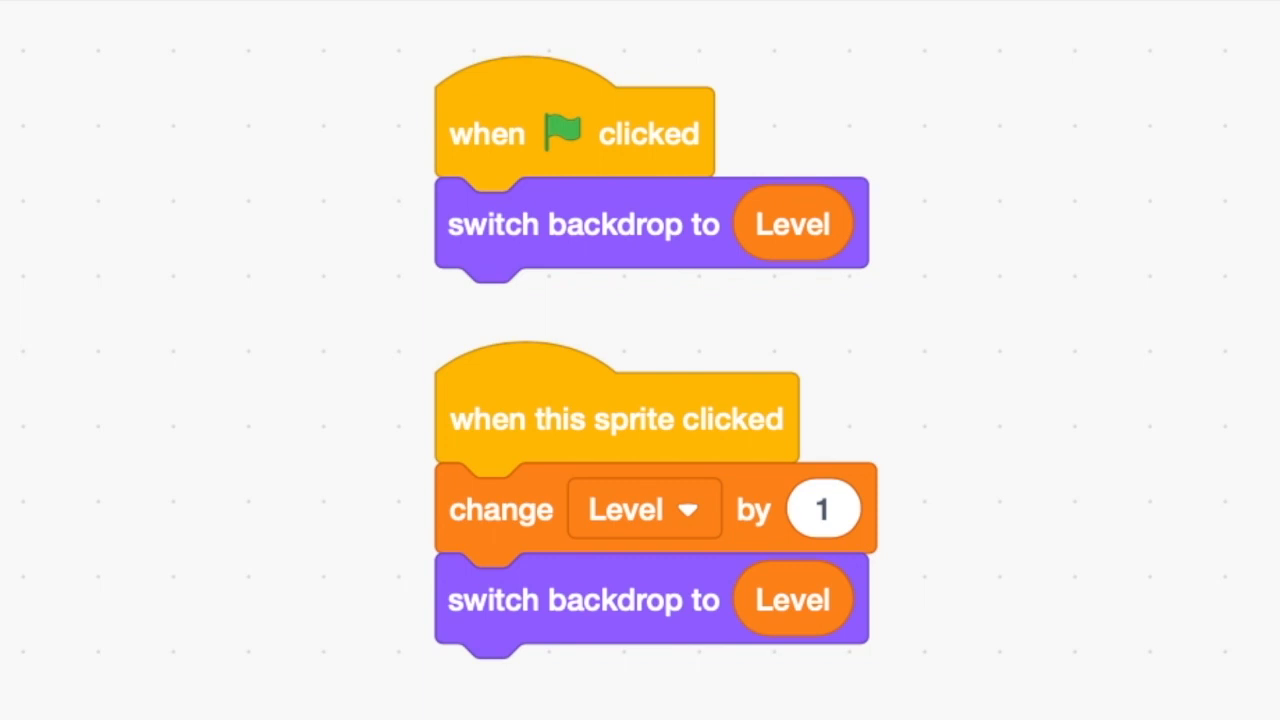
Raise Level to 2 via the cat sprite so the stage shows the LEVEL 2 backdrop.
click(458, 38)
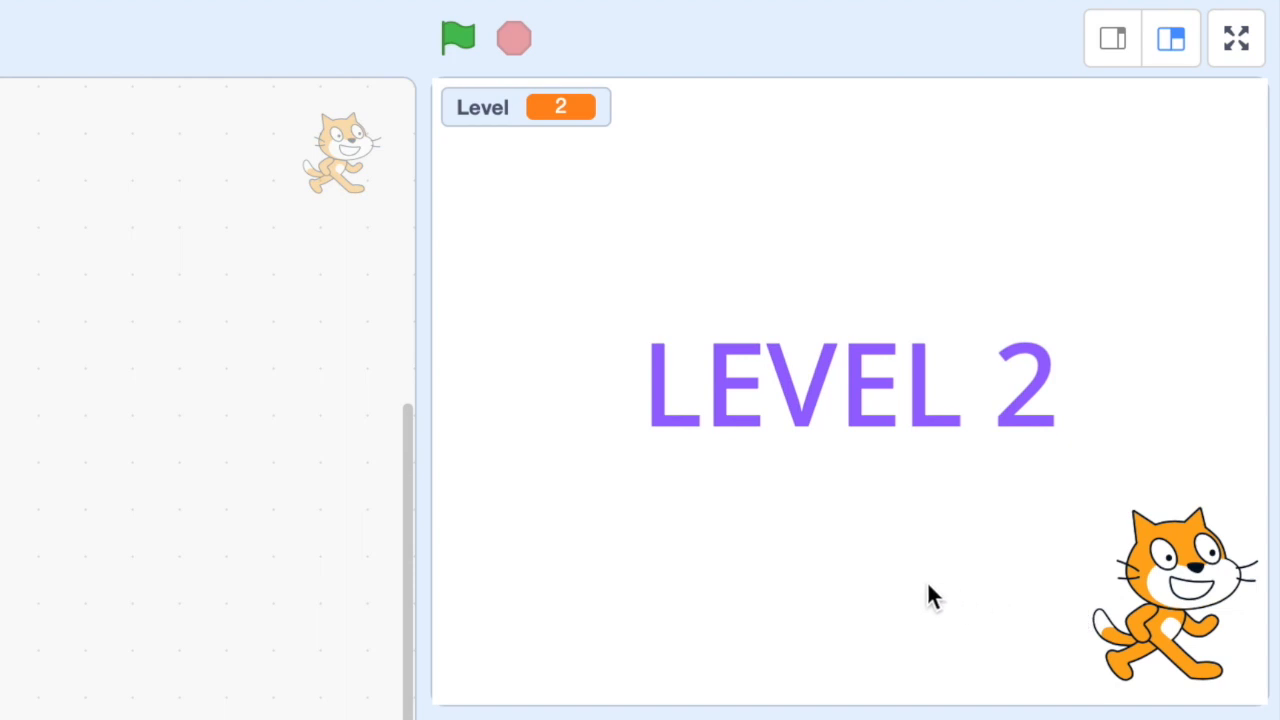
mouse_move(520, 205)
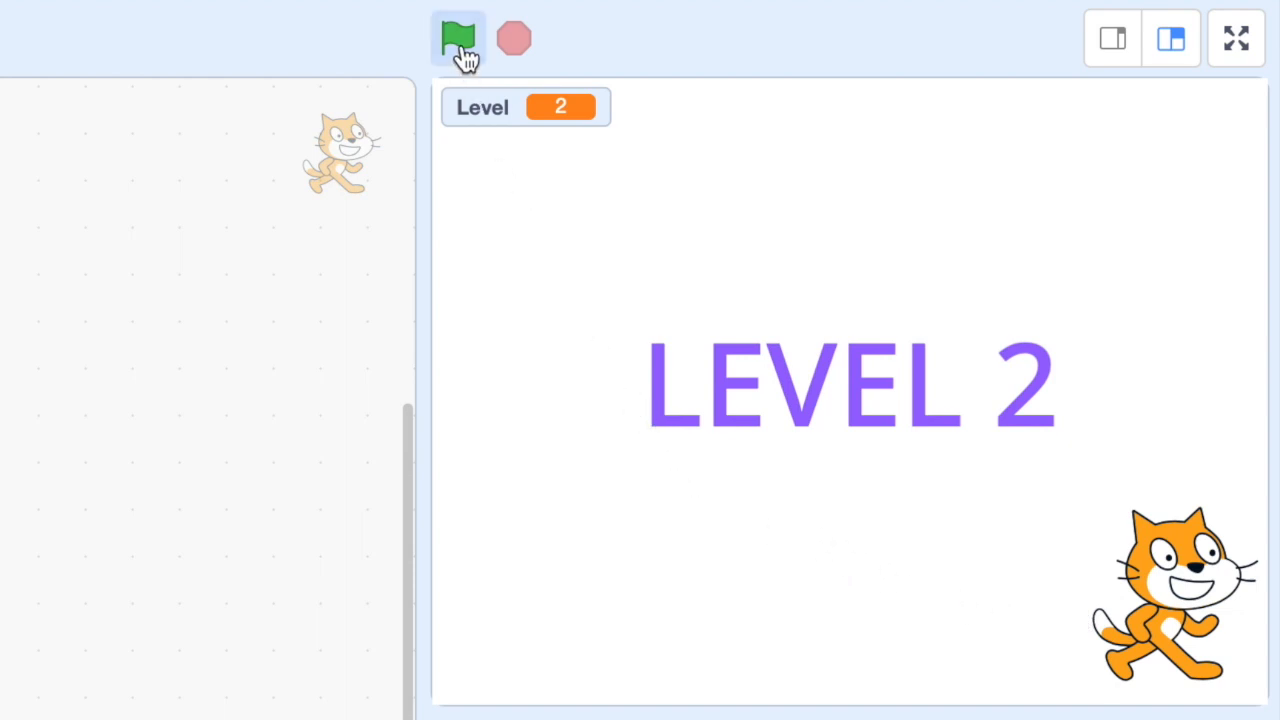
click(458, 38)
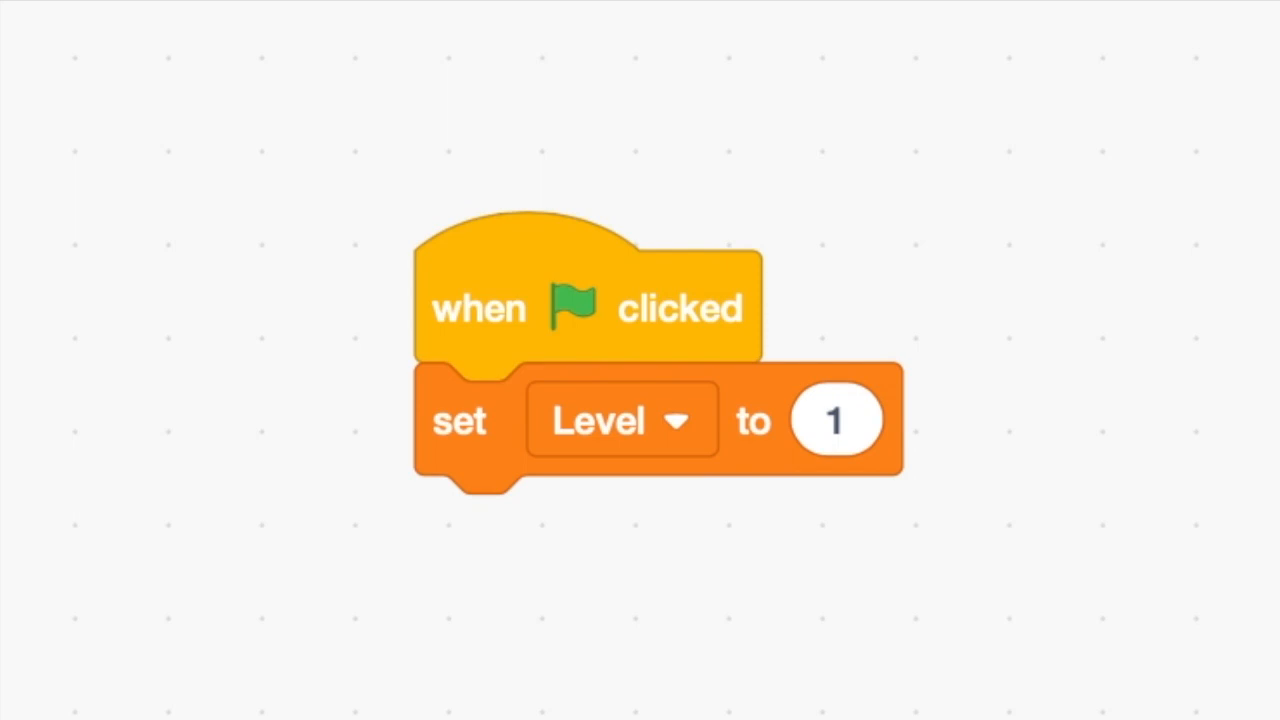
Run the green flag so Level resets to 1 while the backdrop stays on LEVEL 2.
click(458, 38)
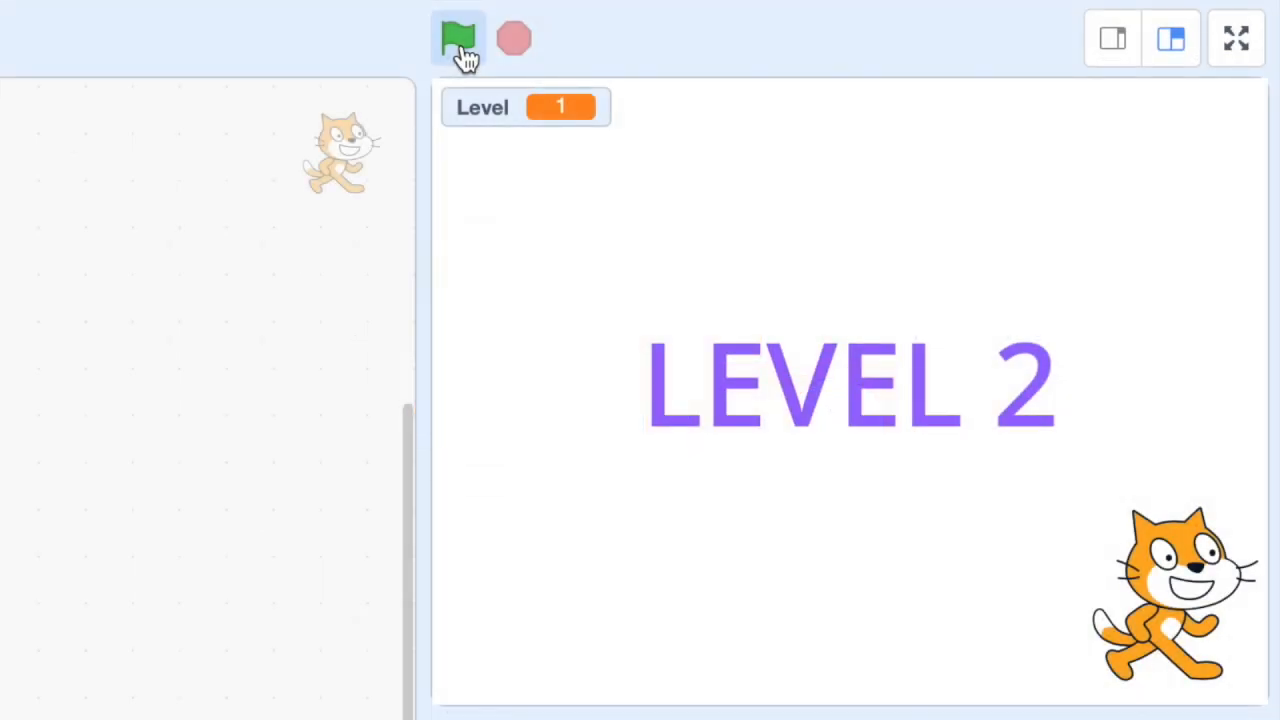
Restart with the green flag twice until the backdrop shows LEVEL 1, matching Level 1.
click(458, 38)
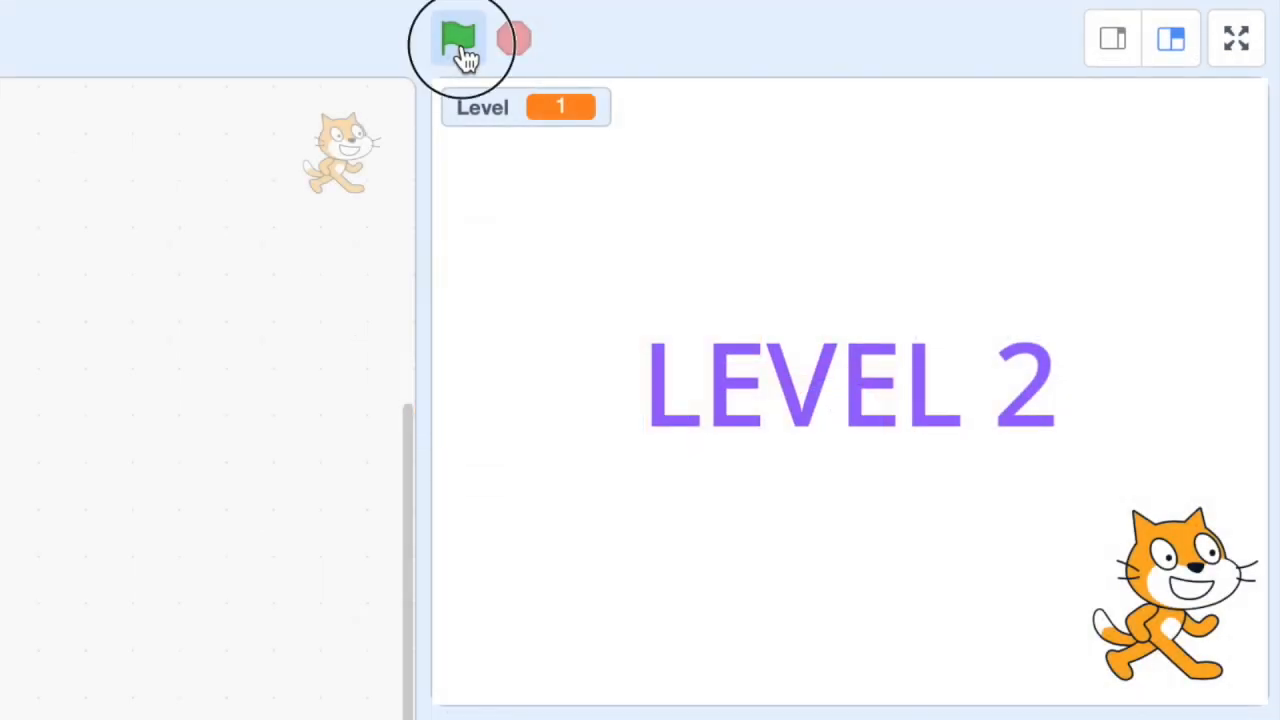
click(458, 38)
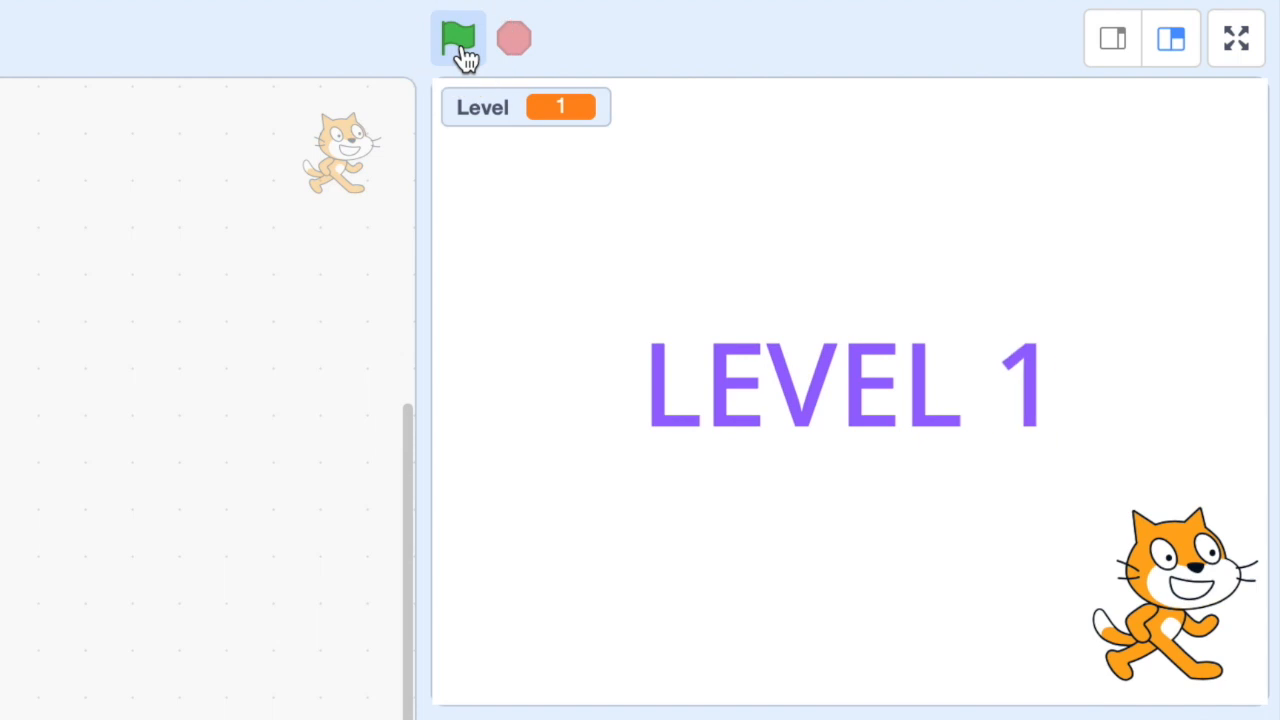